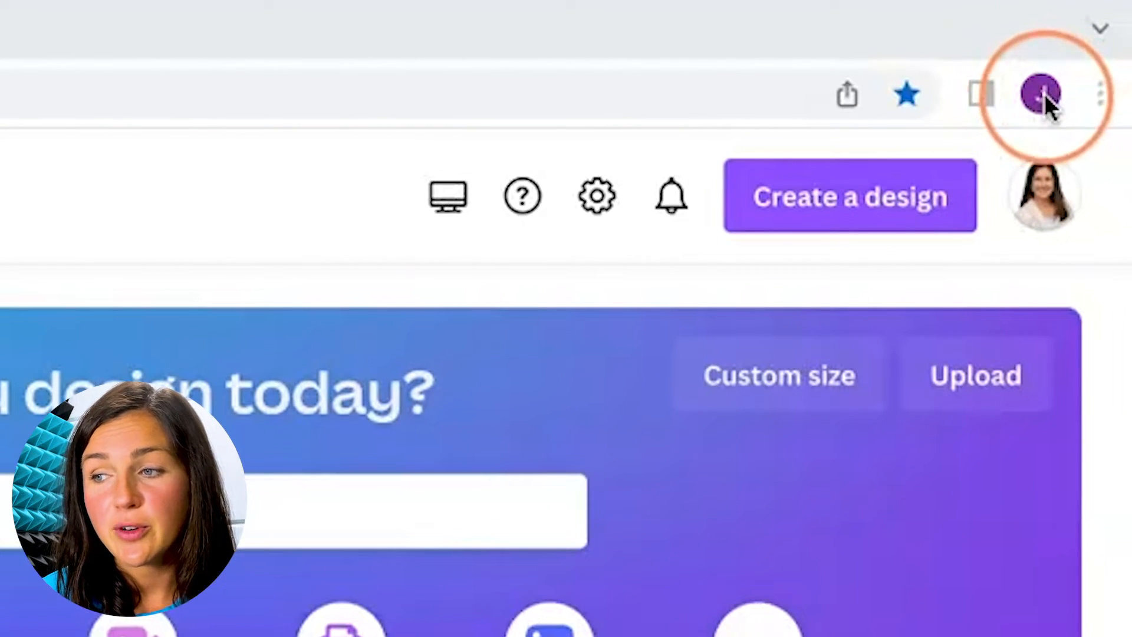
Head to Chrome's Settings from the three-dot menu on the Canva page
left_click(1100, 94)
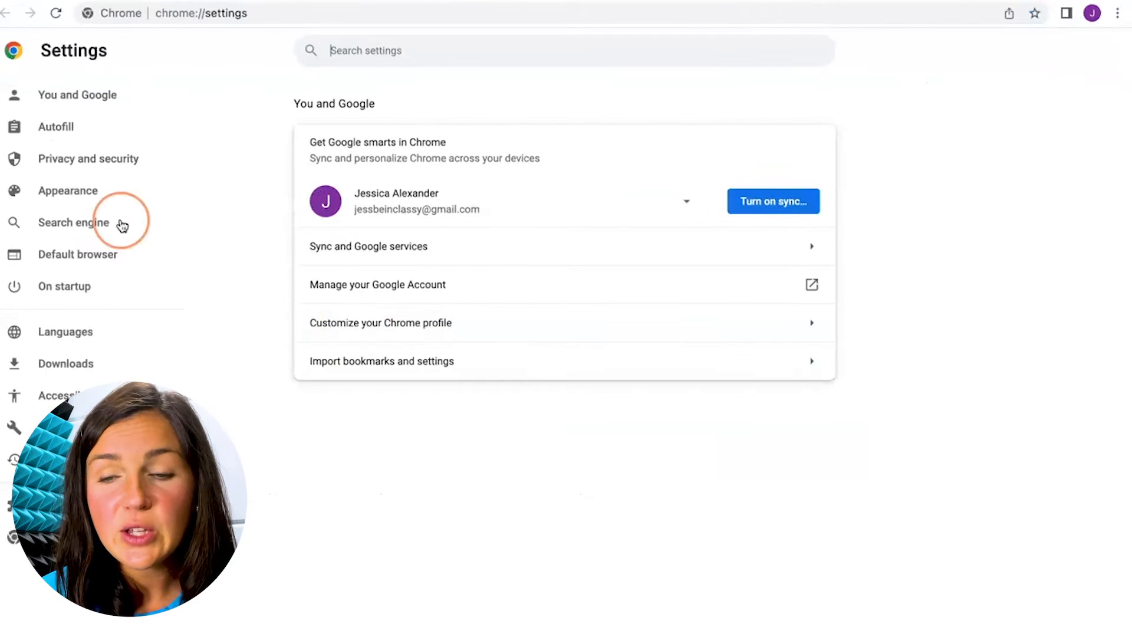
mouse_move(69, 286)
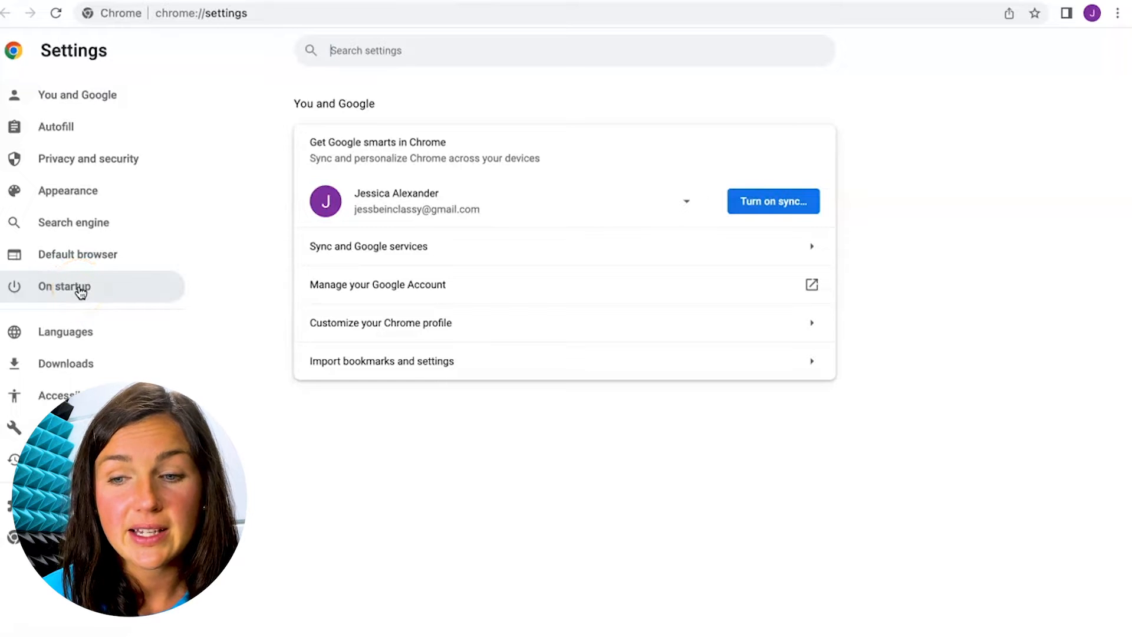
Set On startup to open a specific page and add the current Canva page to the list
left_click(64, 286)
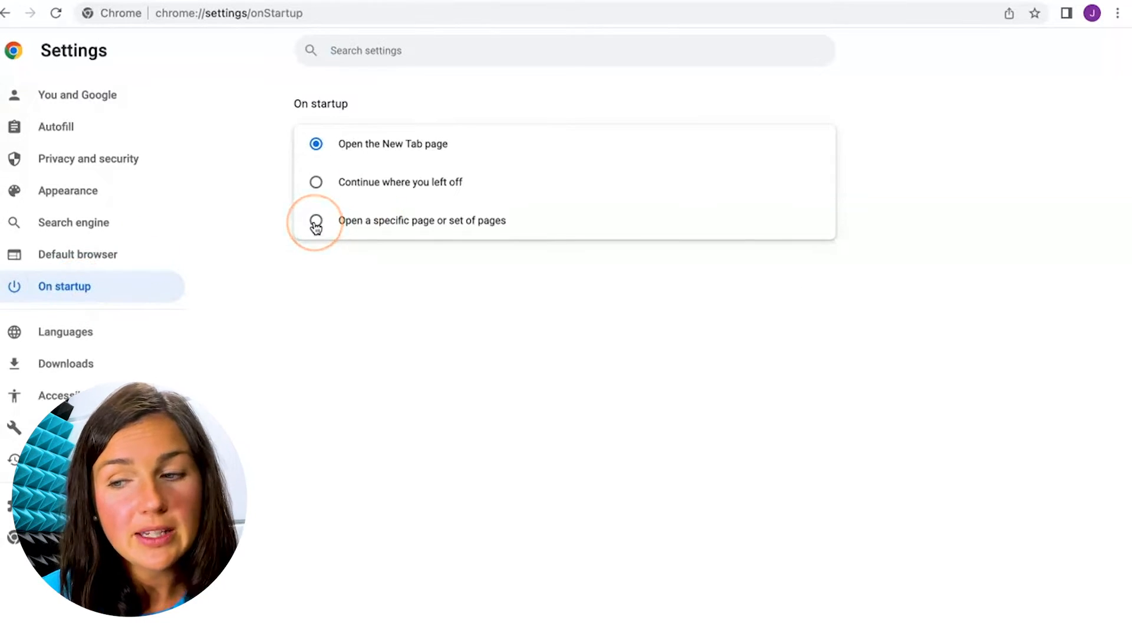
left_click(316, 220)
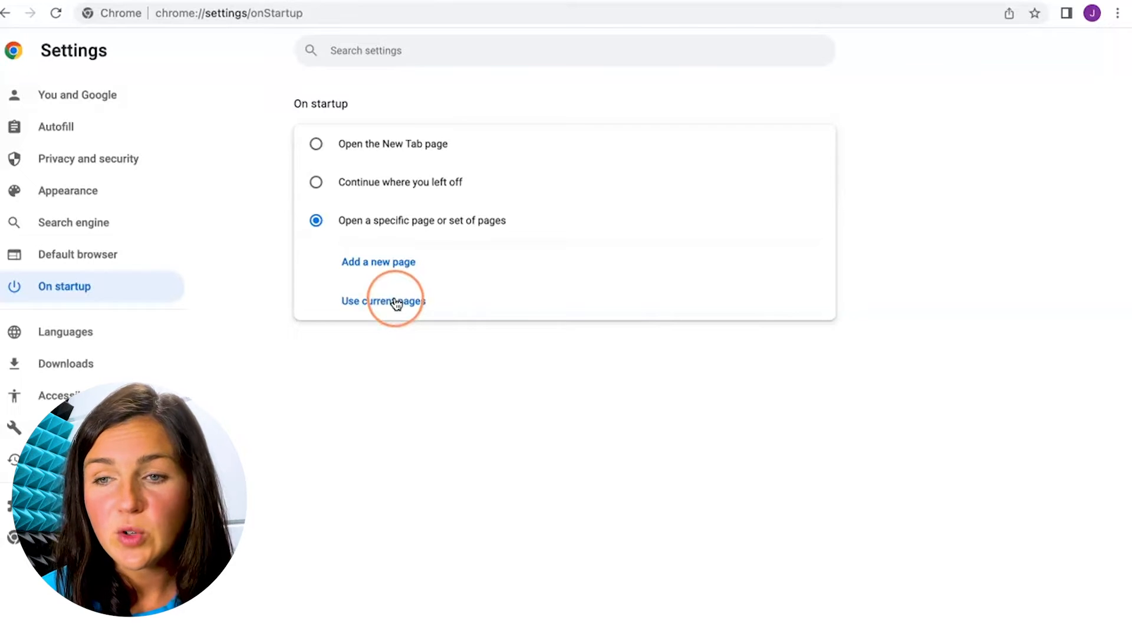
left_click(382, 301)
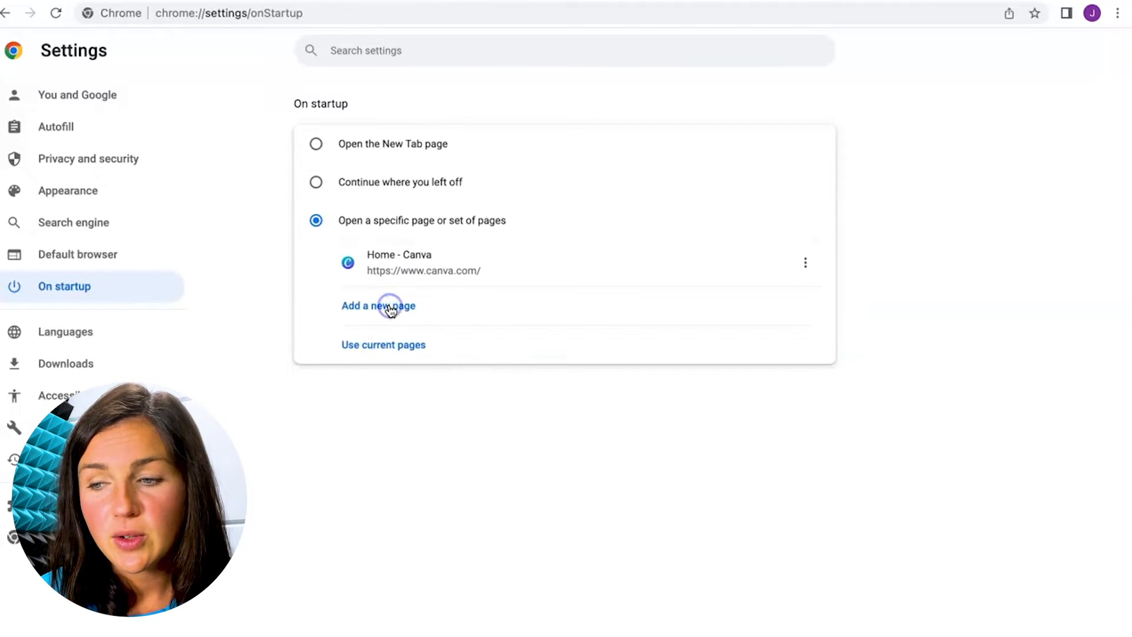
mouse_move(804, 261)
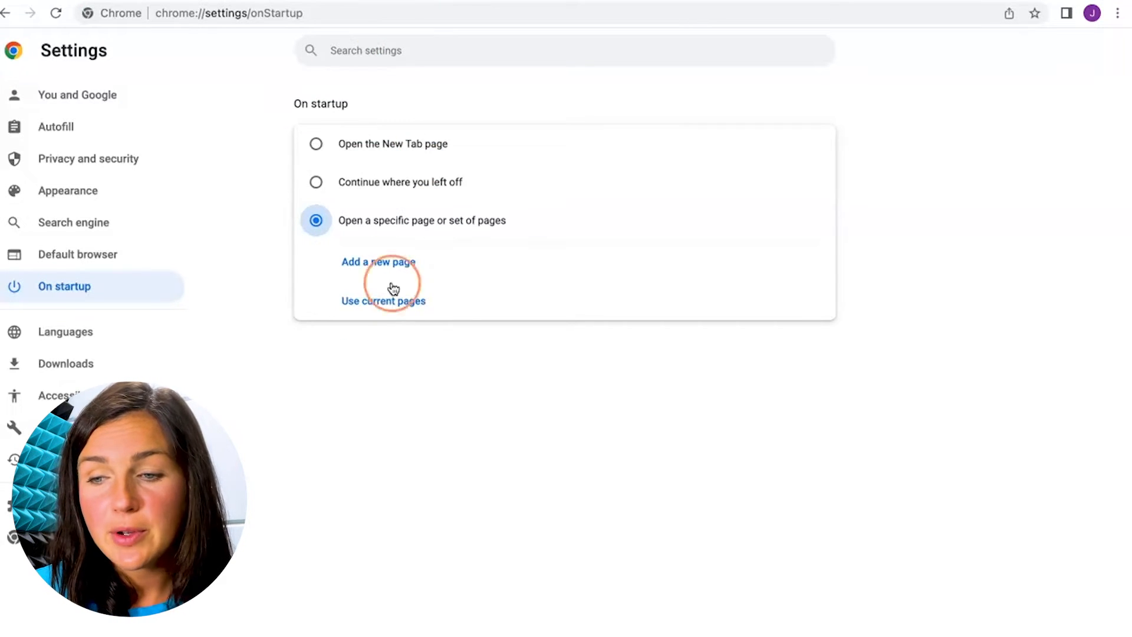
left_click(378, 262)
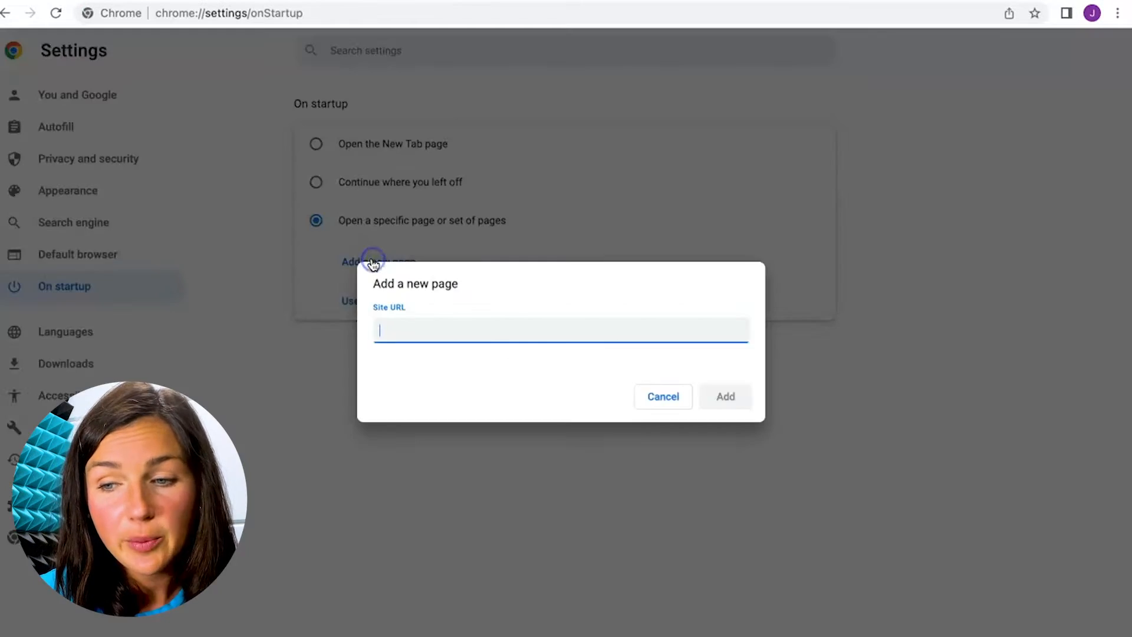
type("https://www.yahoo.com/")
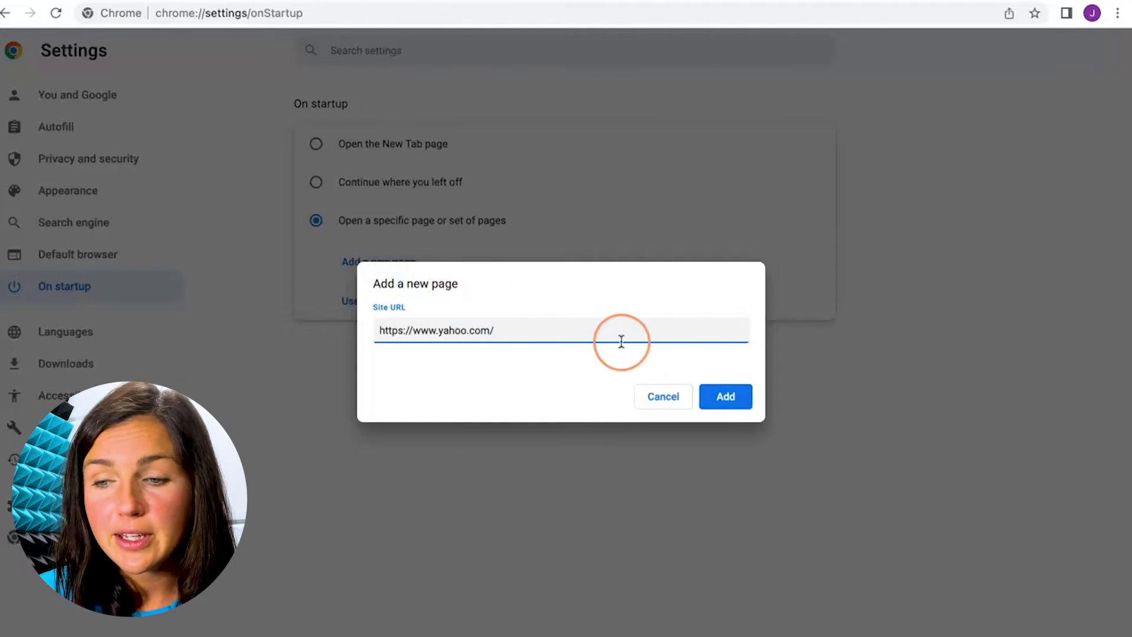
left_click(725, 396)
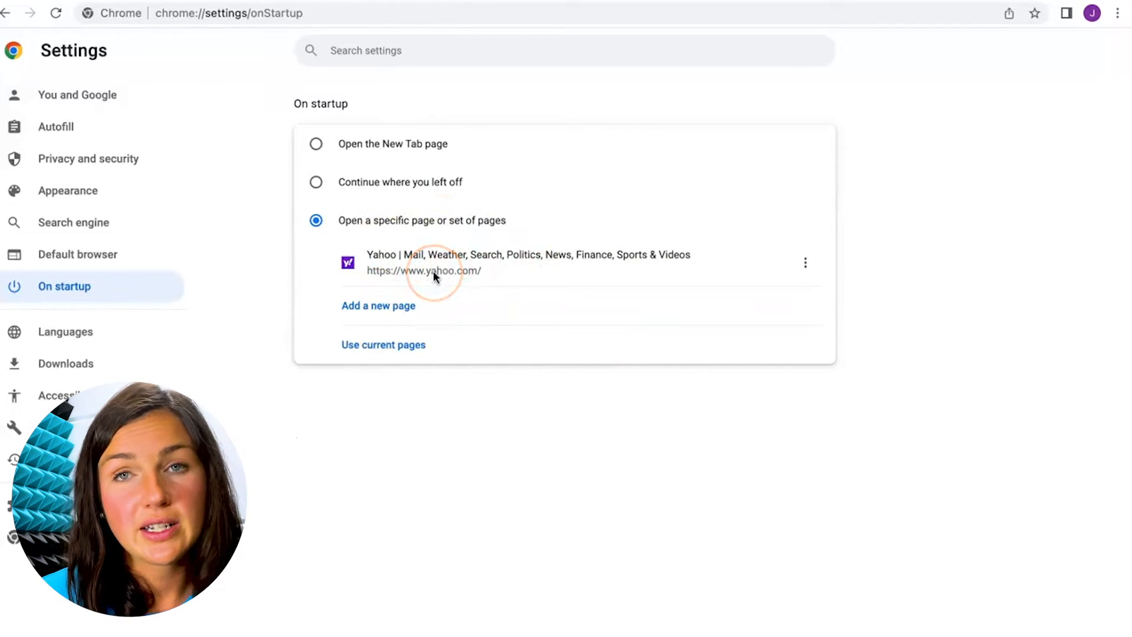
mouse_move(512, 388)
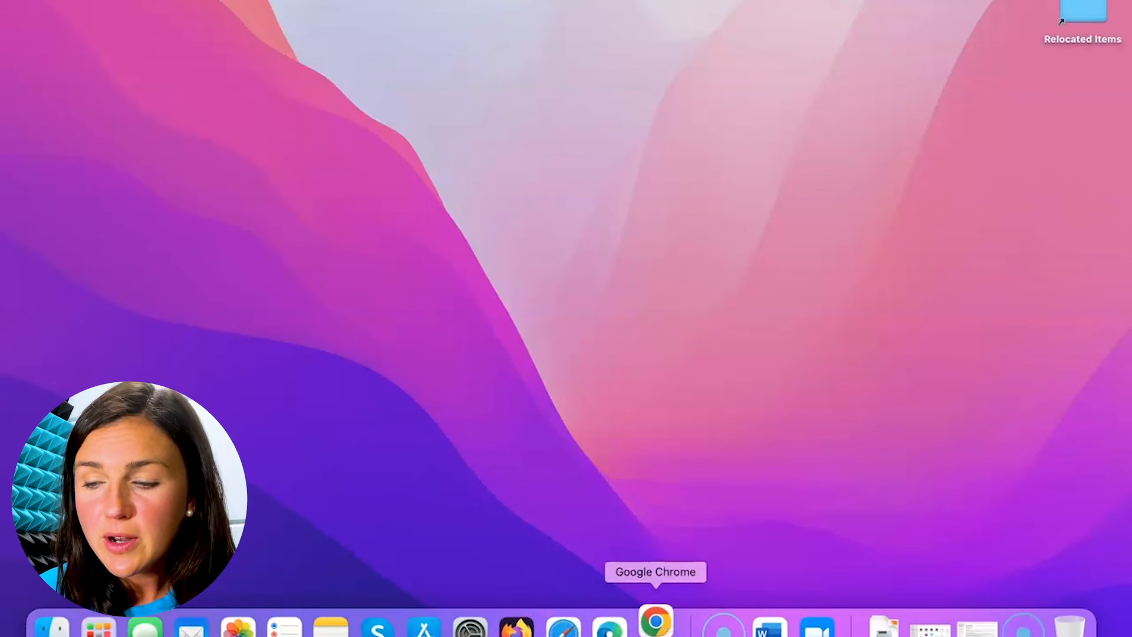
Relaunch Google Chrome from the Dock so it opens straight to yahoo.com
left_click(654, 619)
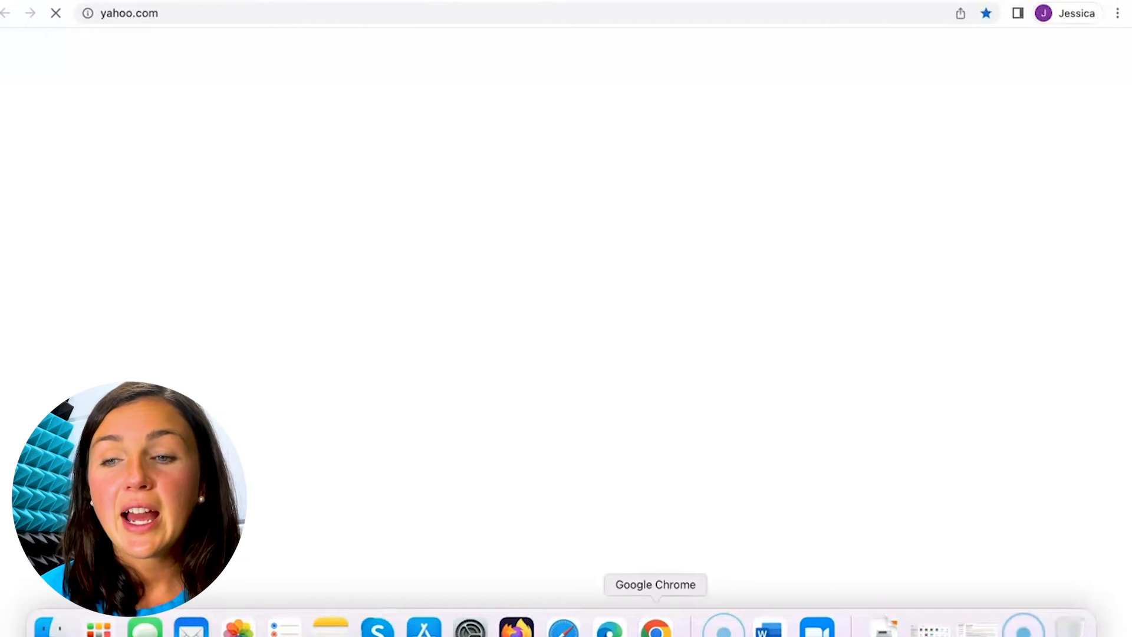